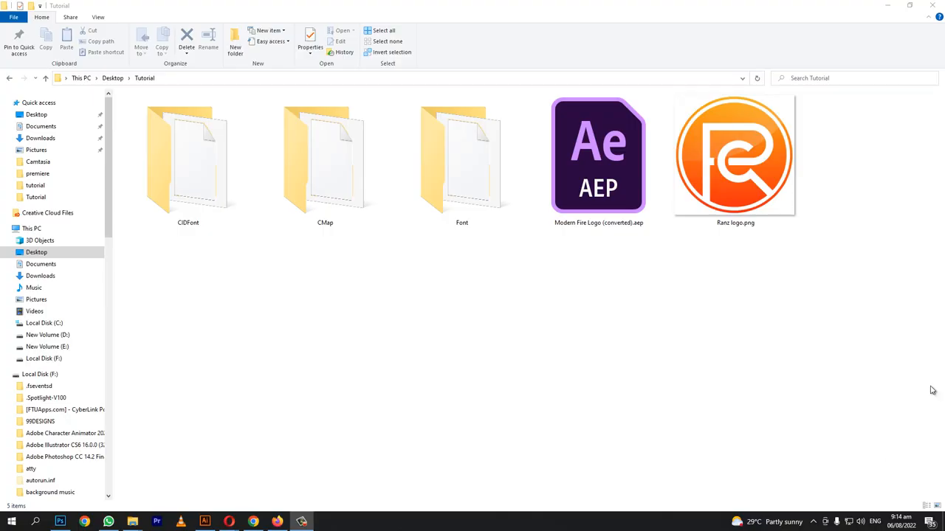
Load Modern Fire Logo (converted).aep from the Tutorial folder into After Effects.
double_click(600, 155)
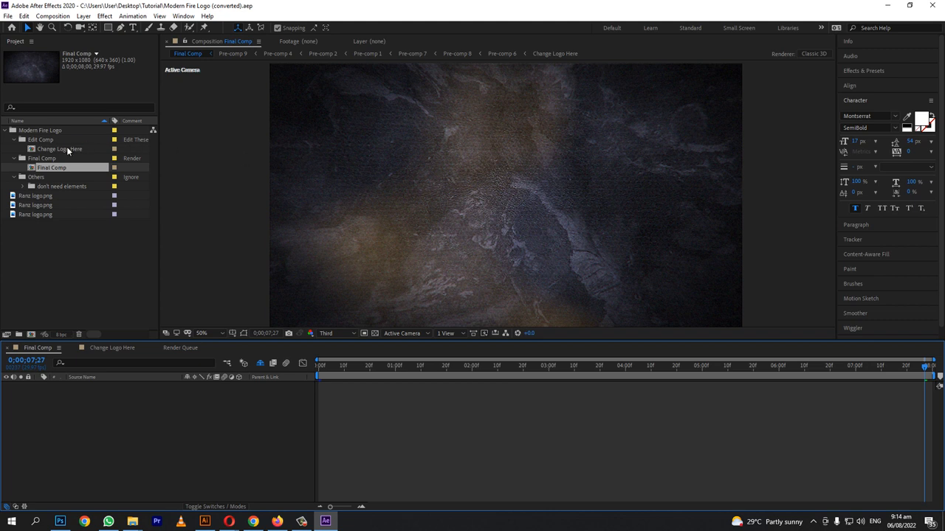
Grab Rani logo.png in the Tutorial folder to drag into After Effects.
double_click(59, 150)
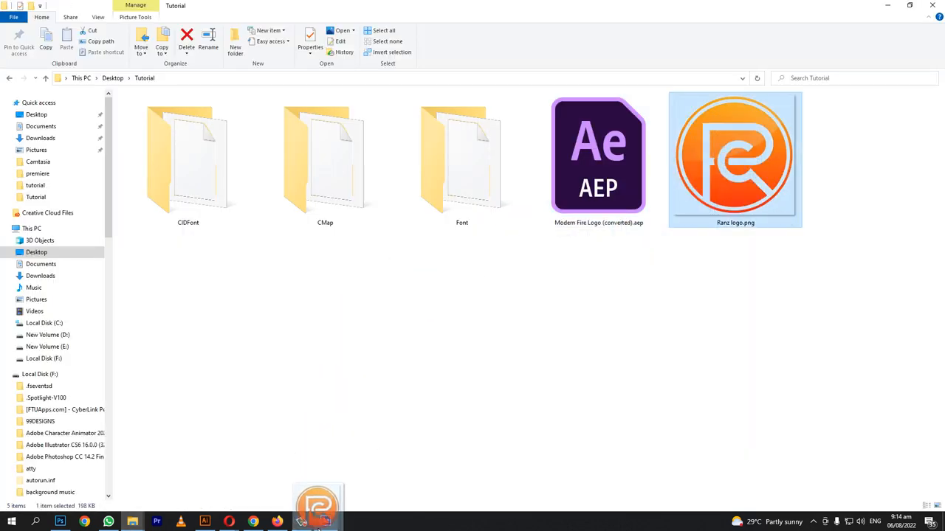
Import Rani logo.png and swap it in for the template logo in Change Logo Here.
double_click(596, 155)
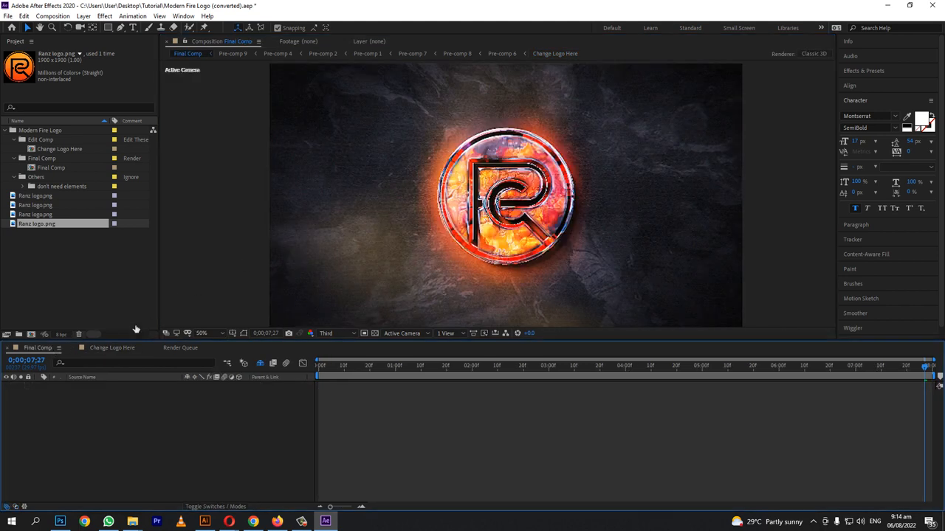
left_click(334, 334)
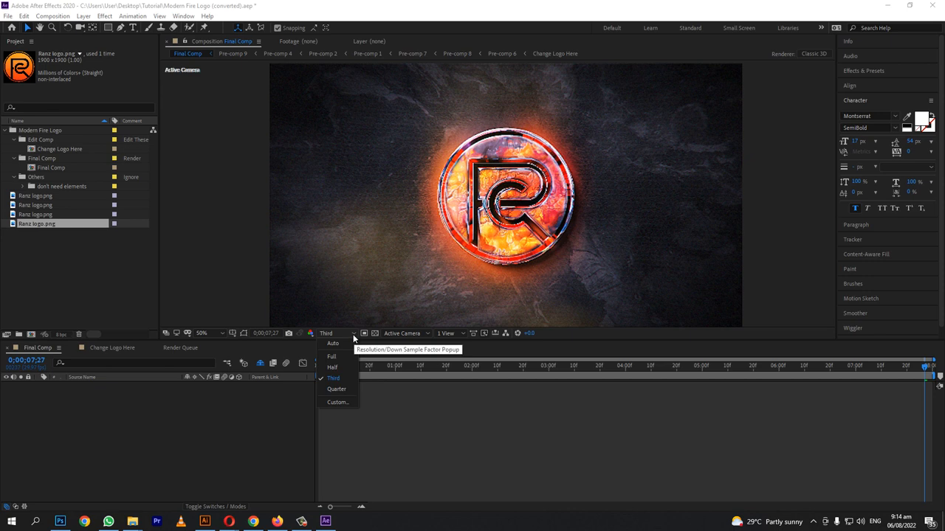
Set the Final Comp viewer resolution to Full and cache a RAM preview.
left_click(333, 378)
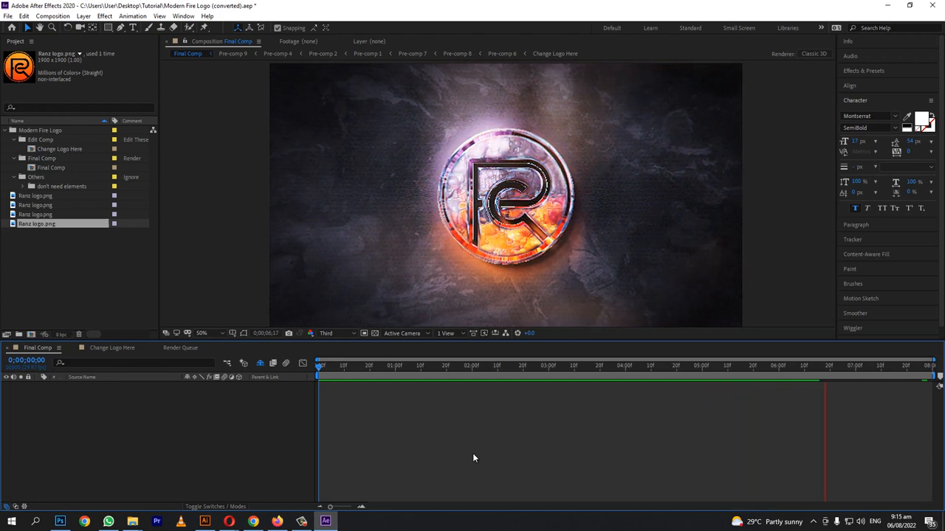
left_click(335, 334)
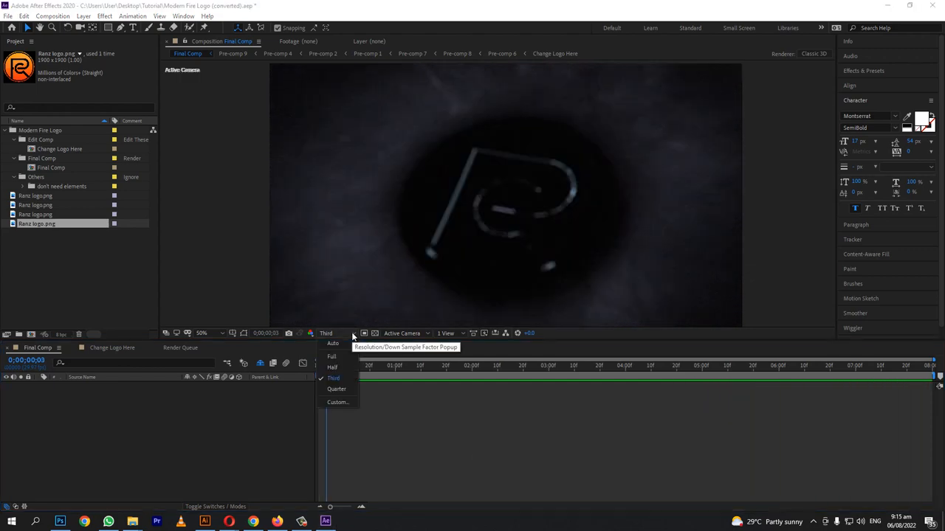
left_click(331, 356)
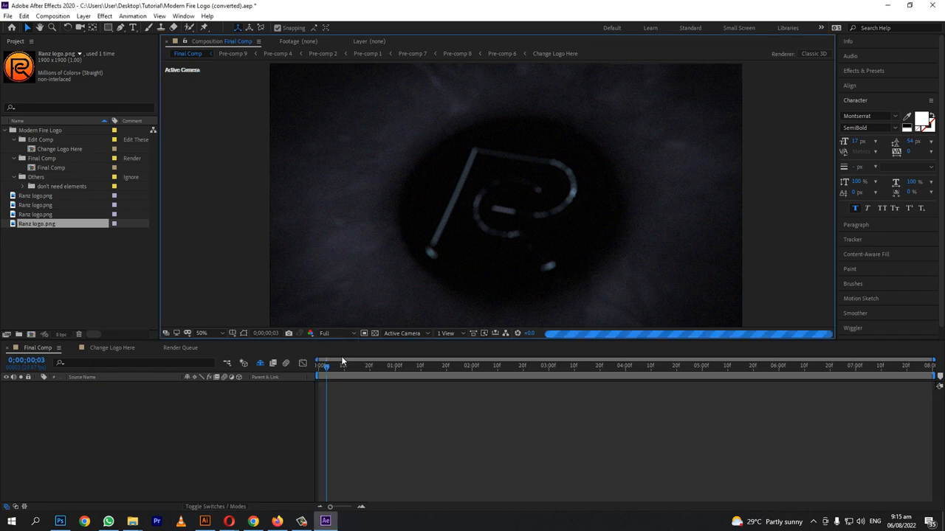
Reach the Composition menu's render-queue command for Final Comp.
left_click(9, 13)
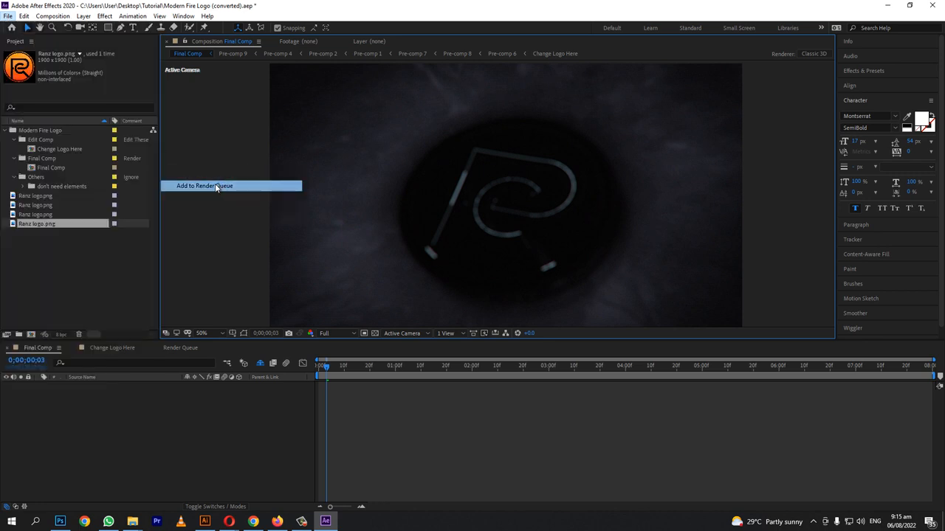
Queue Final Comp, set Output To intro.avi in the Tutorial folder, and render it.
left_click(204, 186)
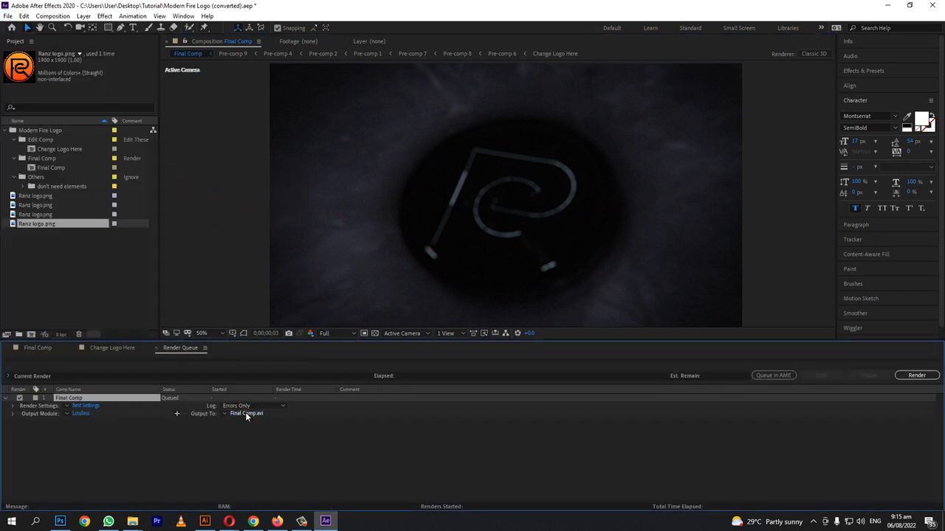
left_click(245, 414)
type("Intro")
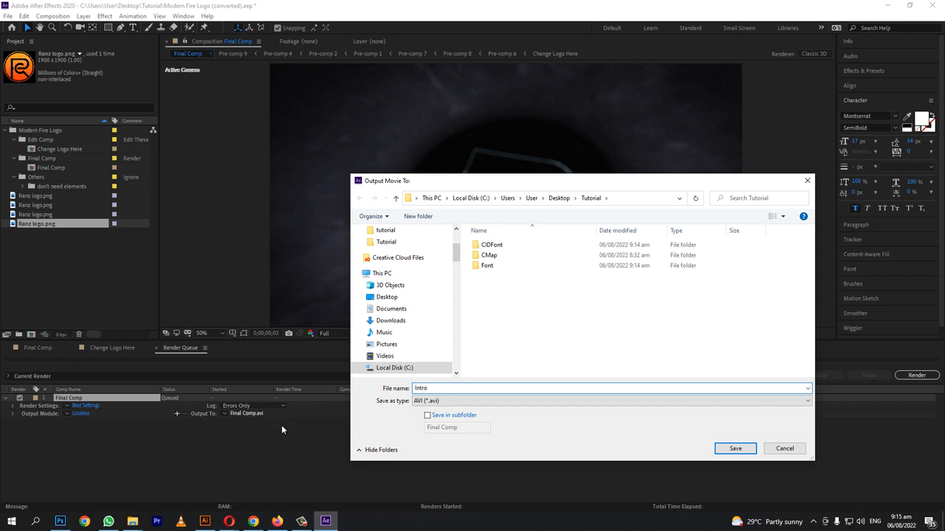
left_click(735, 449)
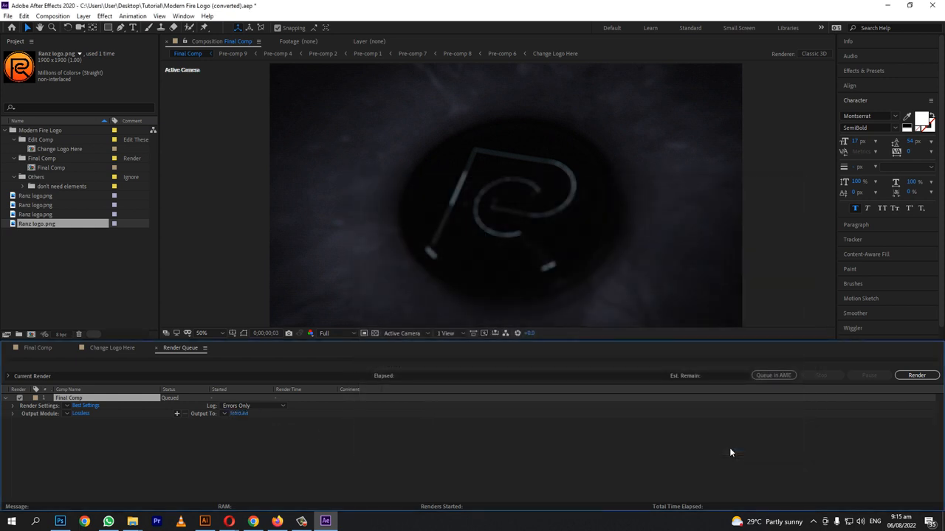
left_click(916, 375)
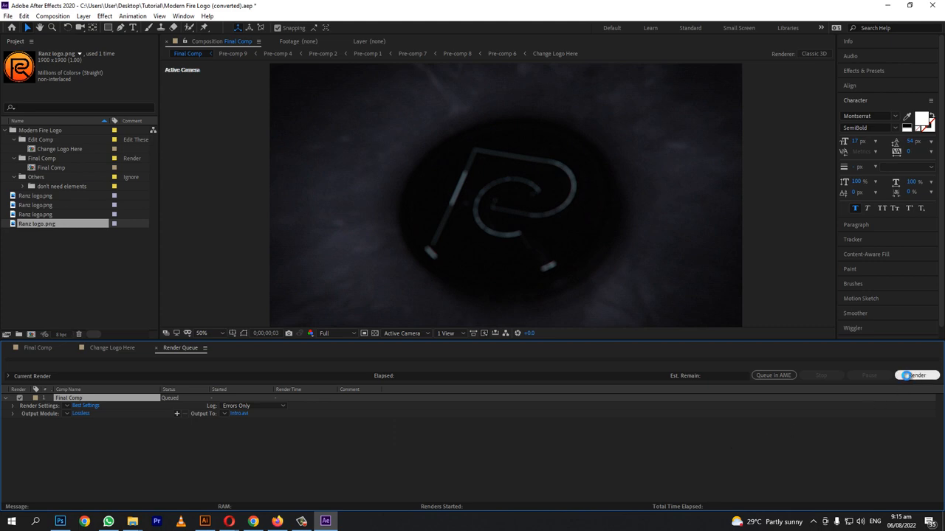
left_click(912, 375)
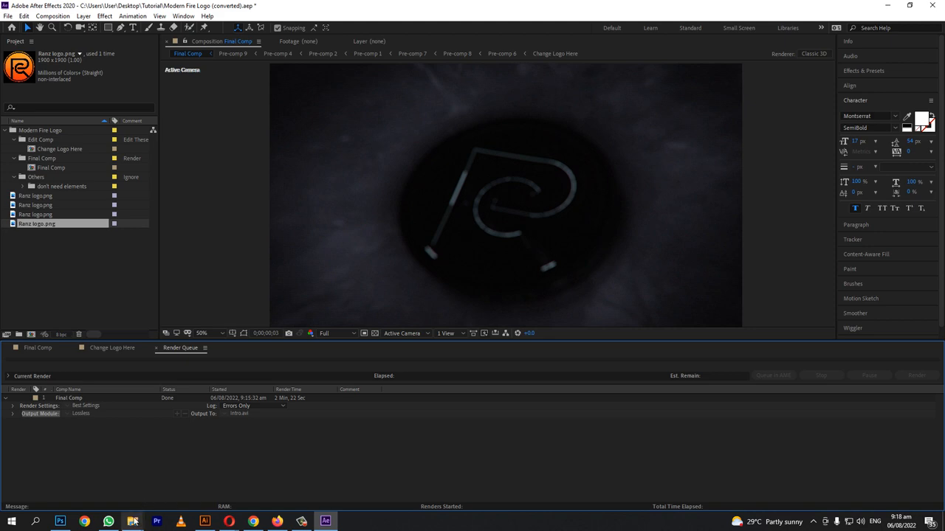
Play the rendered intro.avi from the Tutorial folder in a video player.
left_click(133, 520)
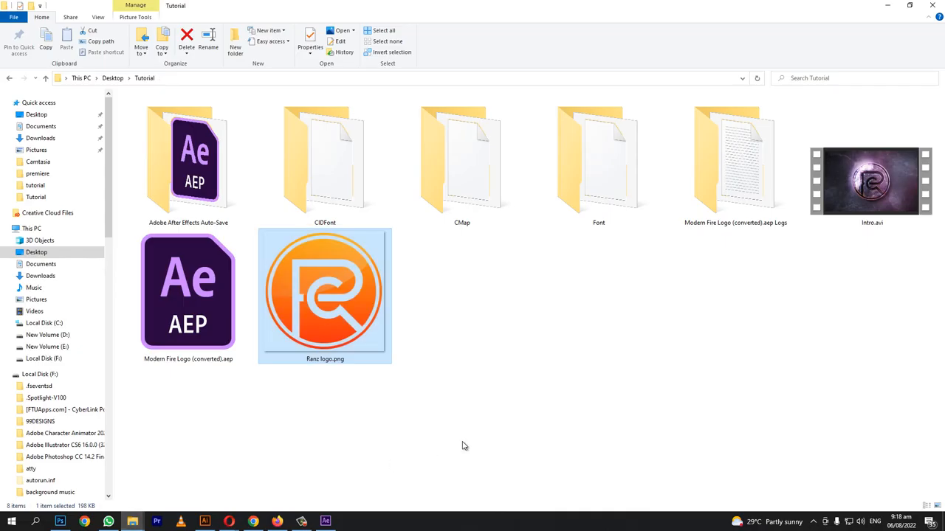
double_click(871, 180)
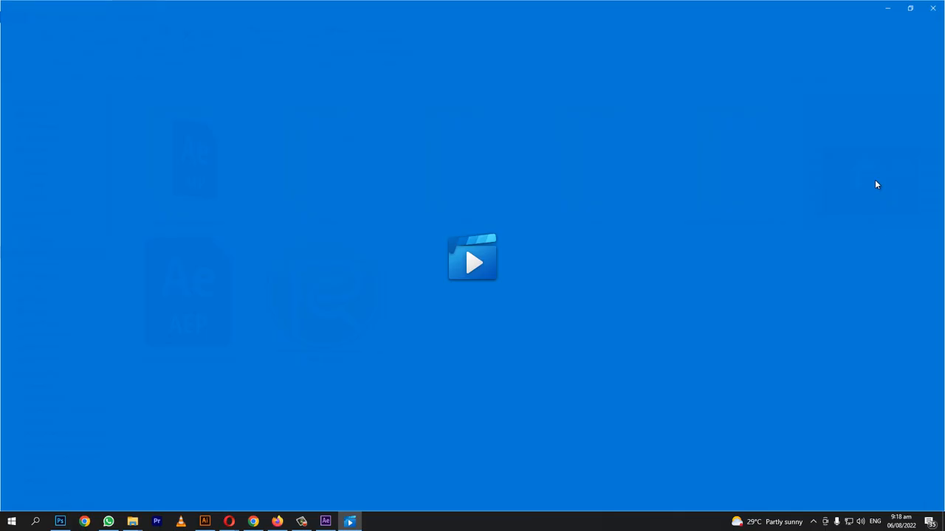